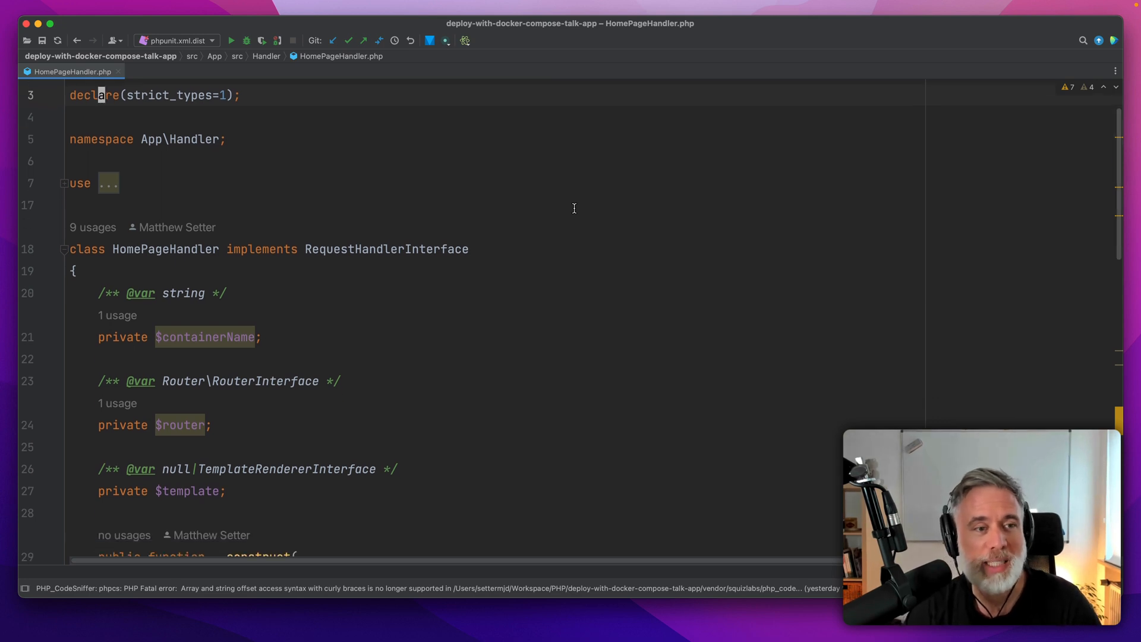
# Show the Git history of HomePageHandler.php from its editor tab's Git menu
pyautogui.scroll(-3)
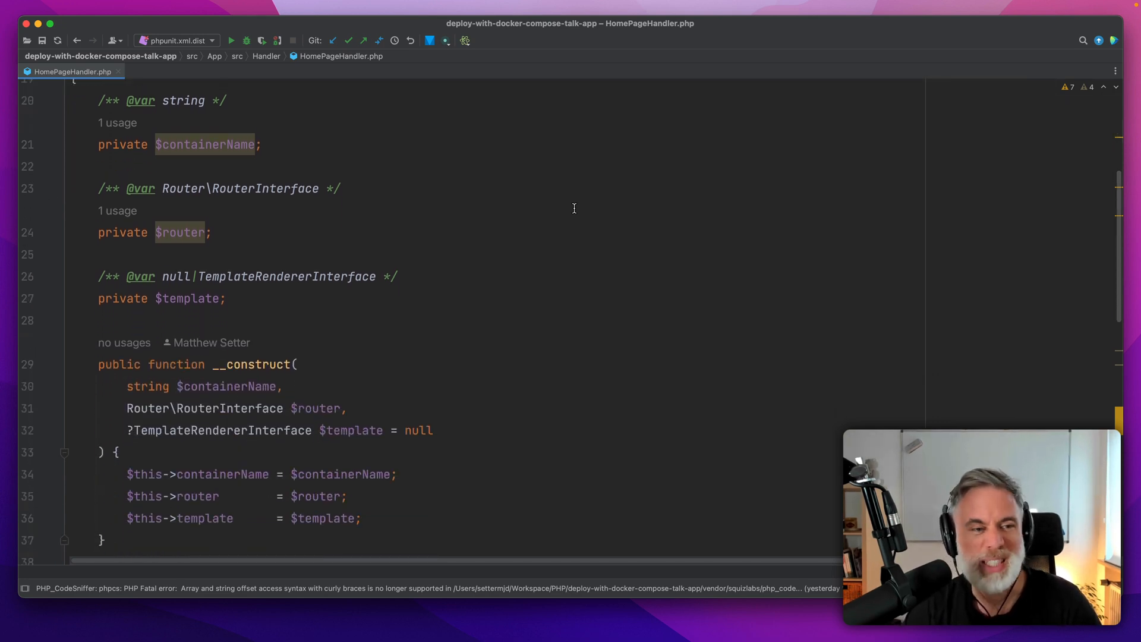
pyautogui.scroll(-3)
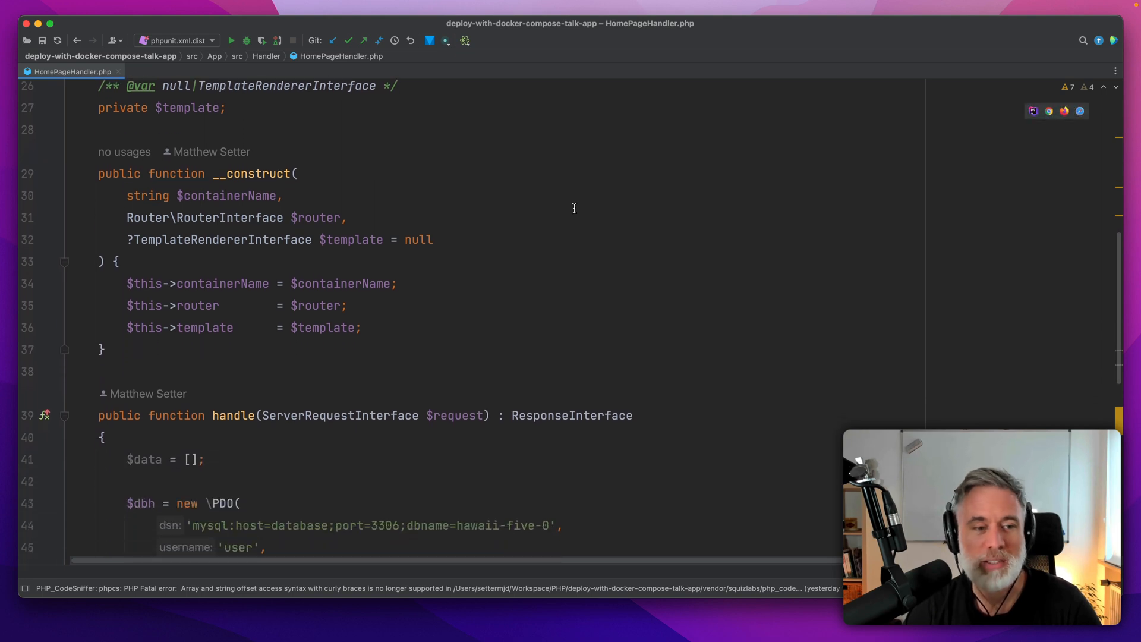
pyautogui.scroll(-3)
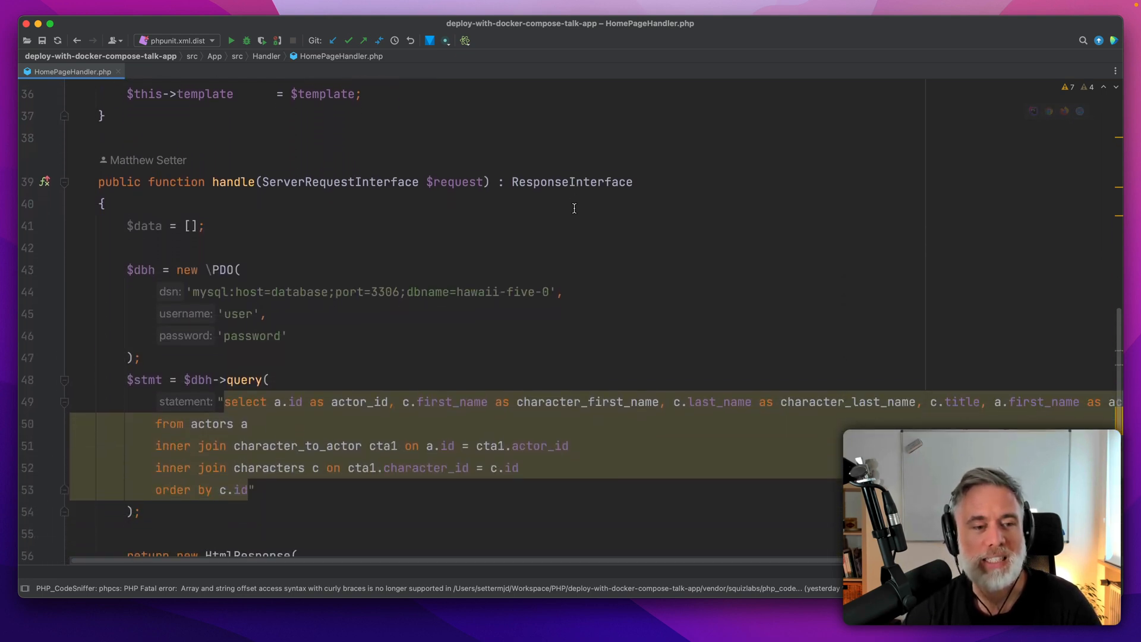
pyautogui.scroll(-3)
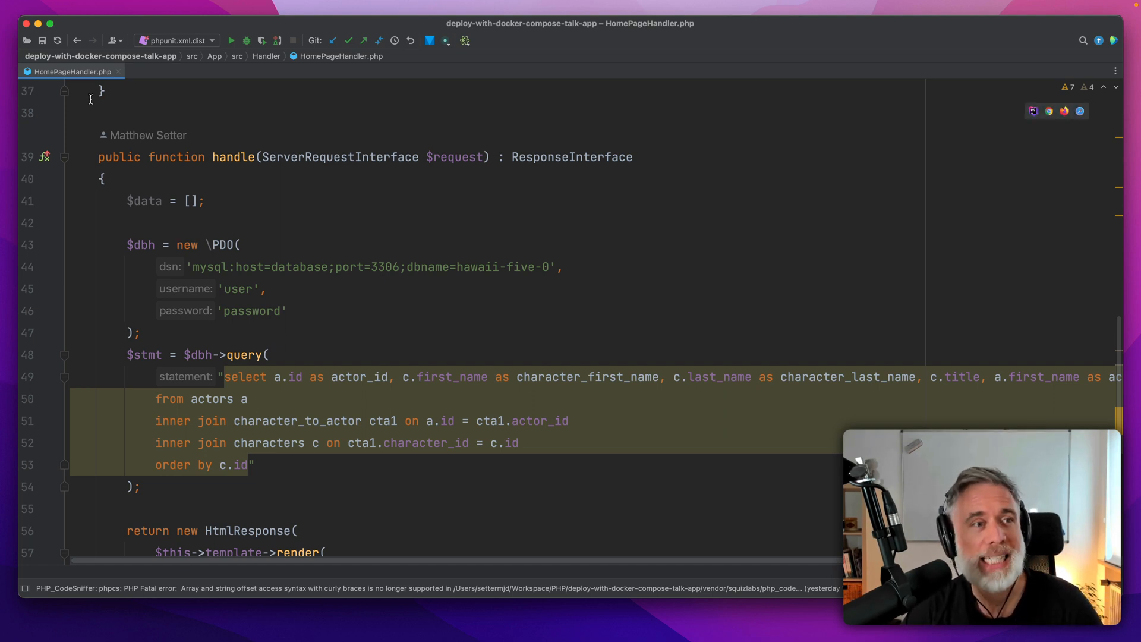
pyautogui.moveTo(71, 71)
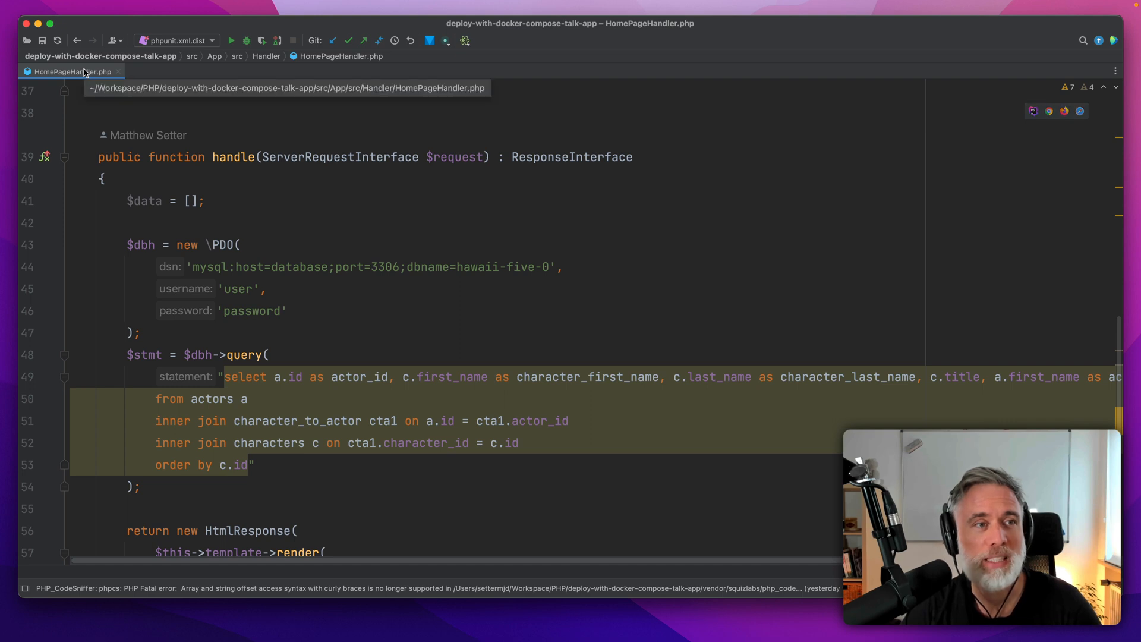
pyautogui.rightClick(69, 72)
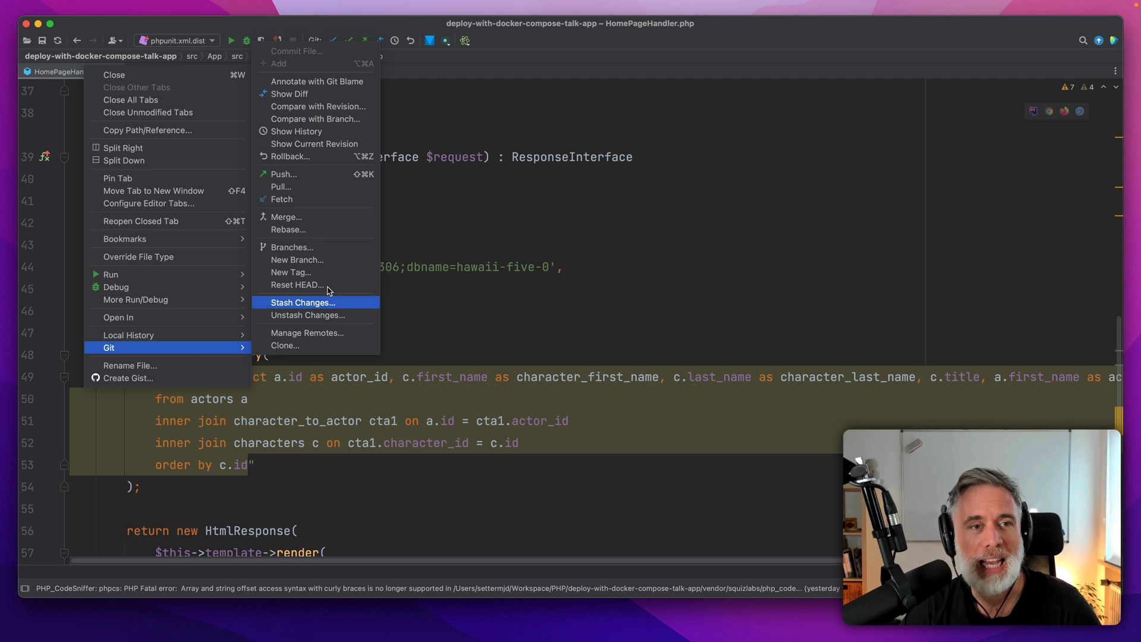
pyautogui.moveTo(335, 131)
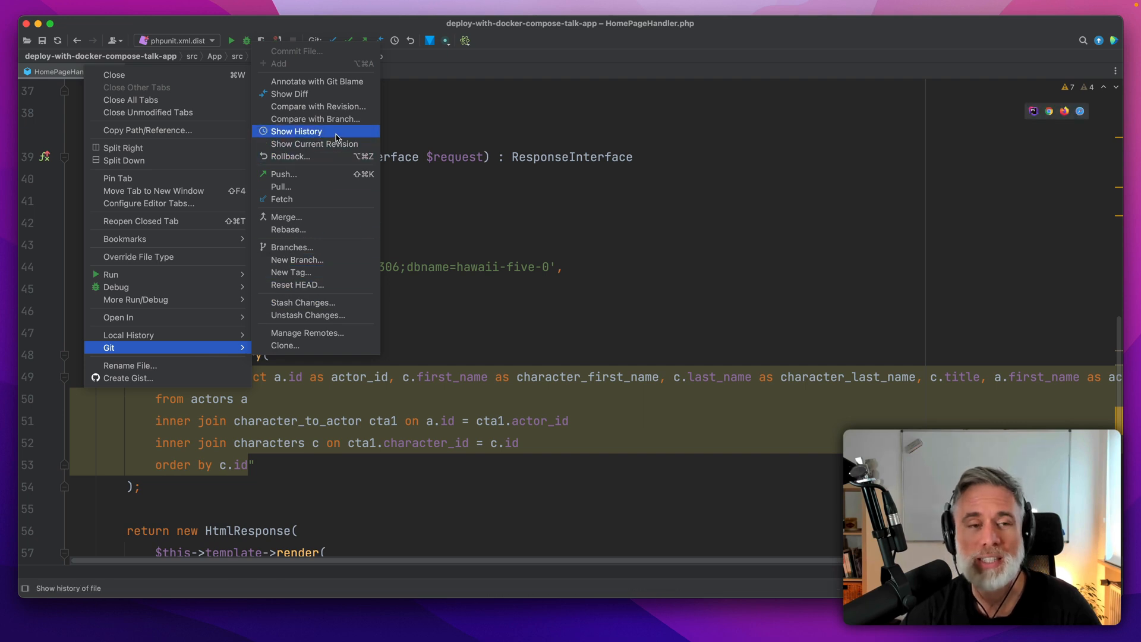
pyautogui.click(296, 131)
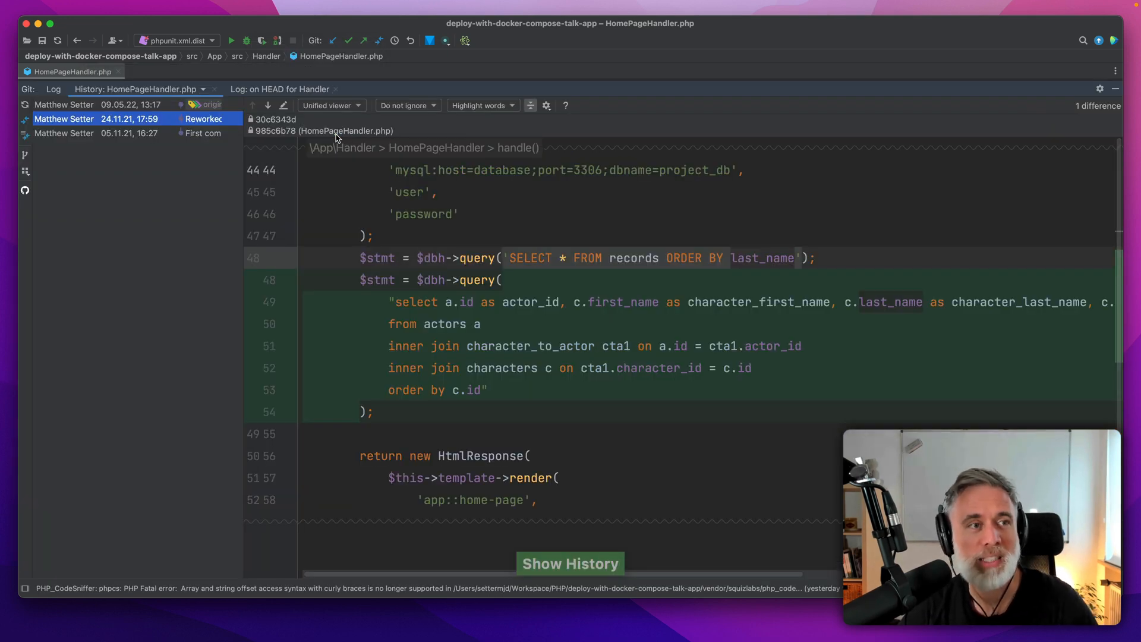
pyautogui.moveTo(135, 162)
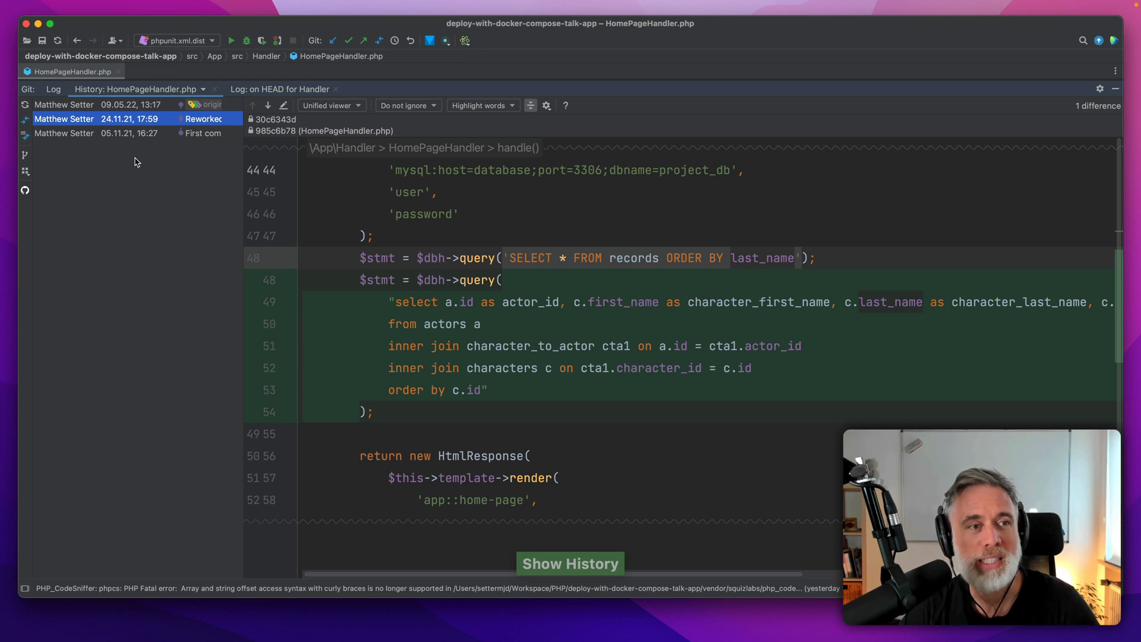
pyautogui.moveTo(85, 135)
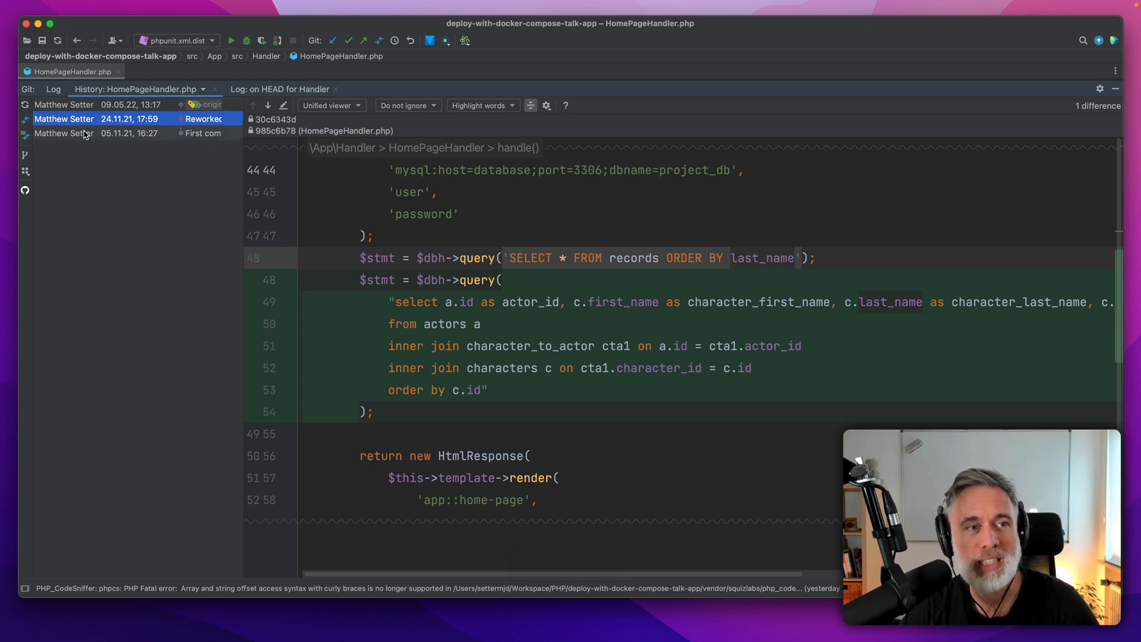
pyautogui.moveTo(237, 154)
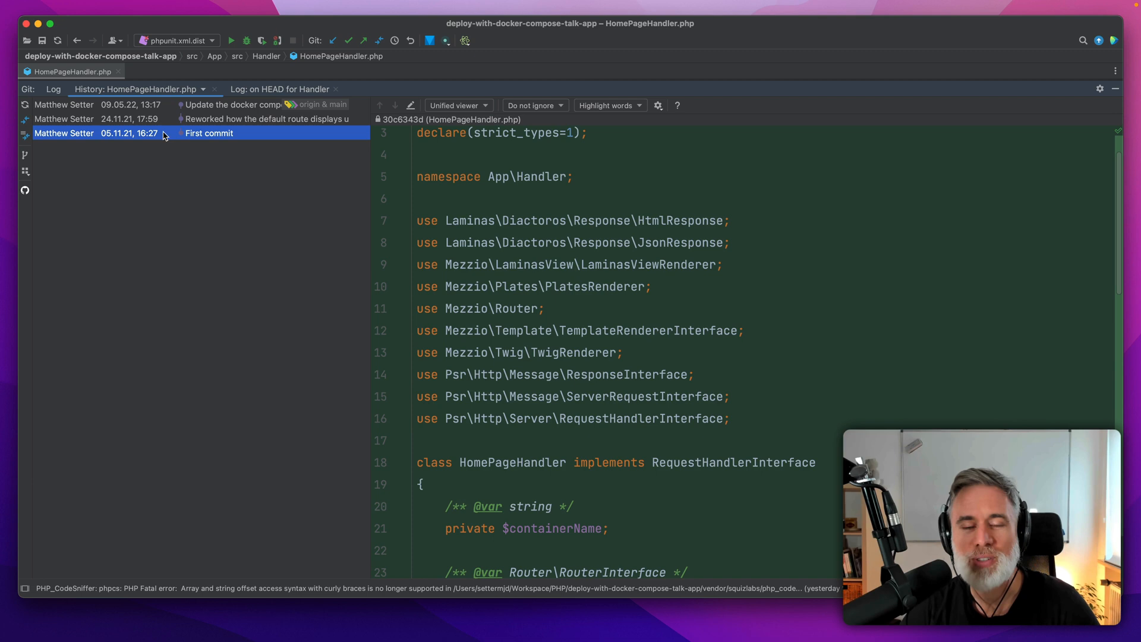
pyautogui.scroll(-3)
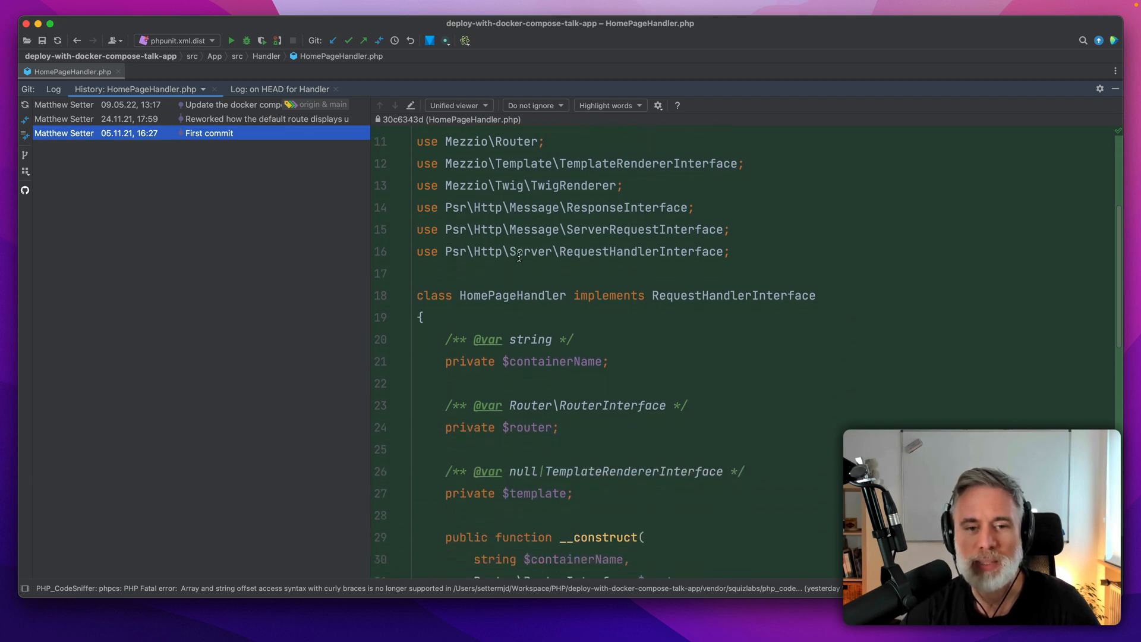
pyautogui.scroll(-3)
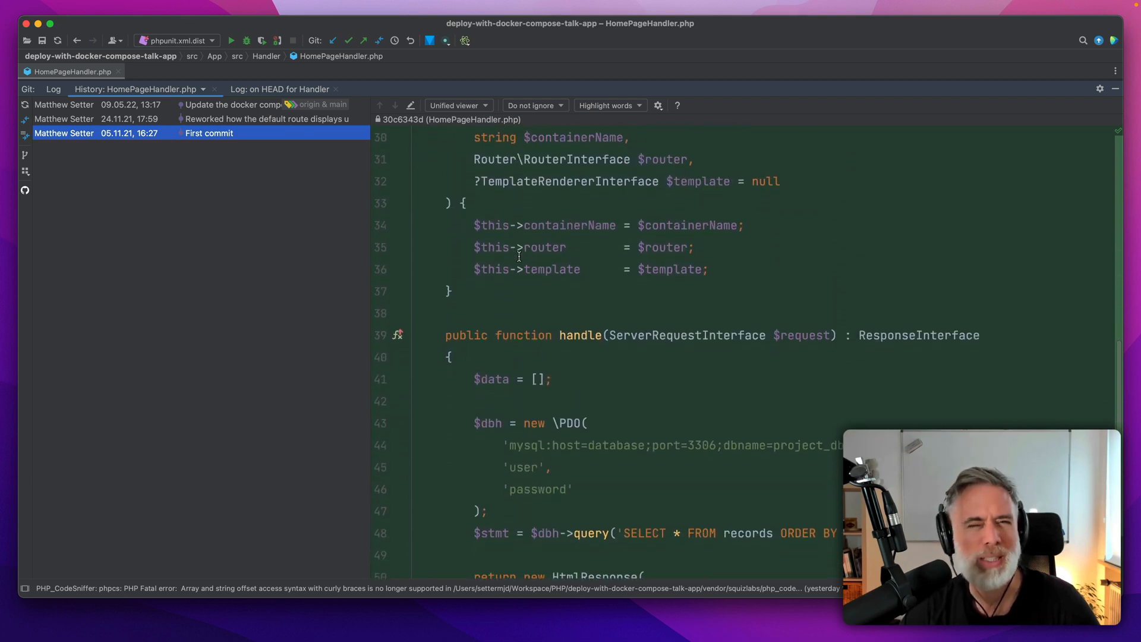
pyautogui.scroll(-3)
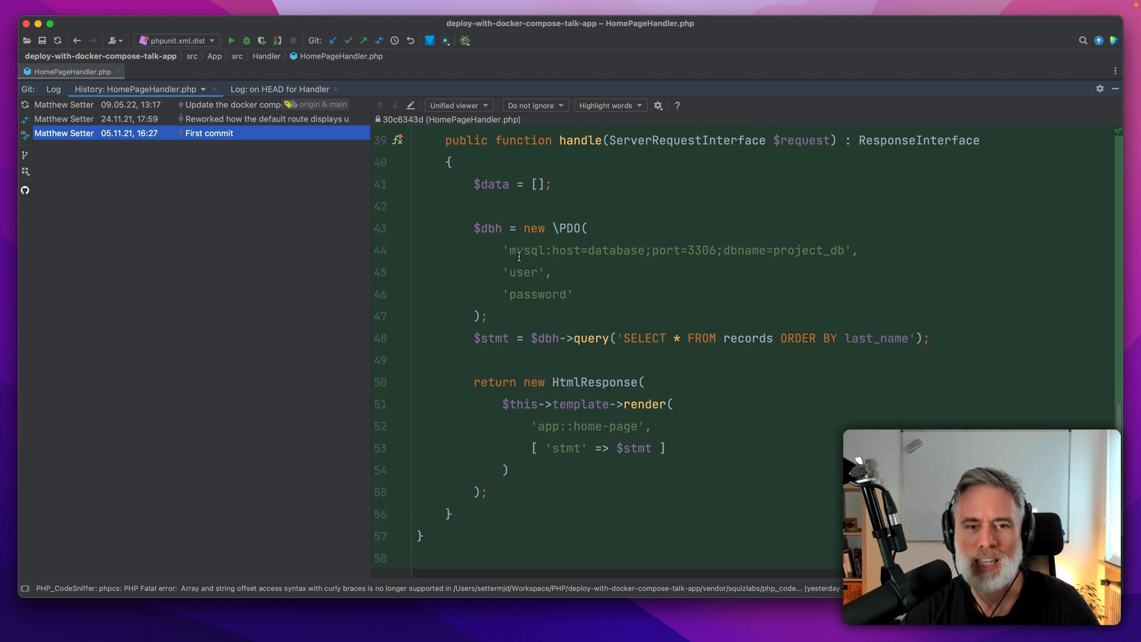
pyautogui.scroll(3)
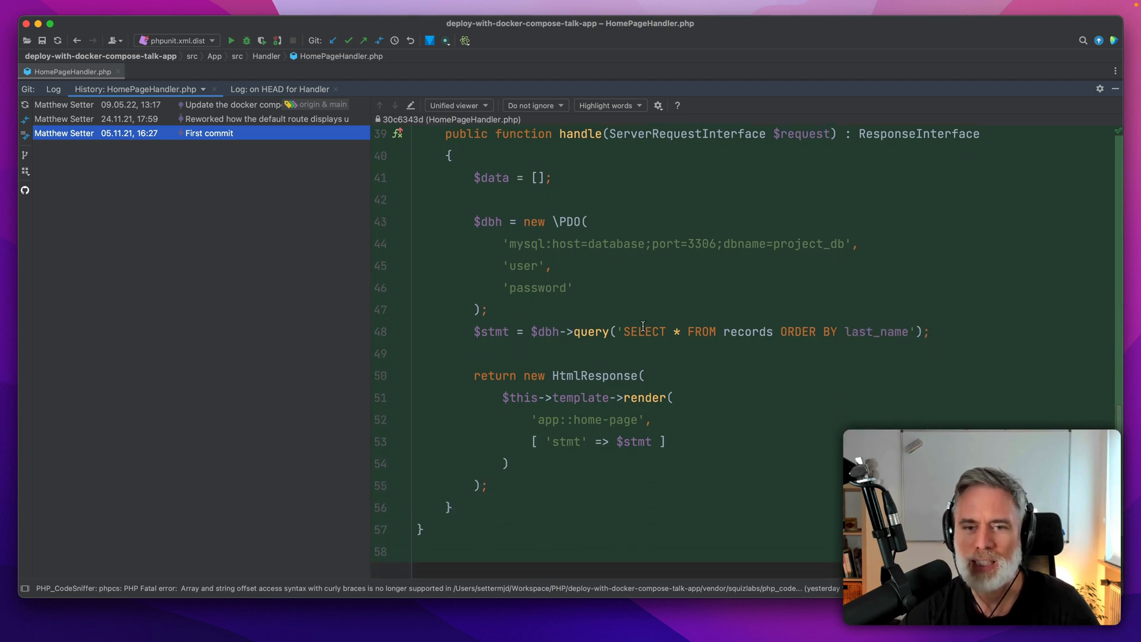
pyautogui.moveTo(701, 325)
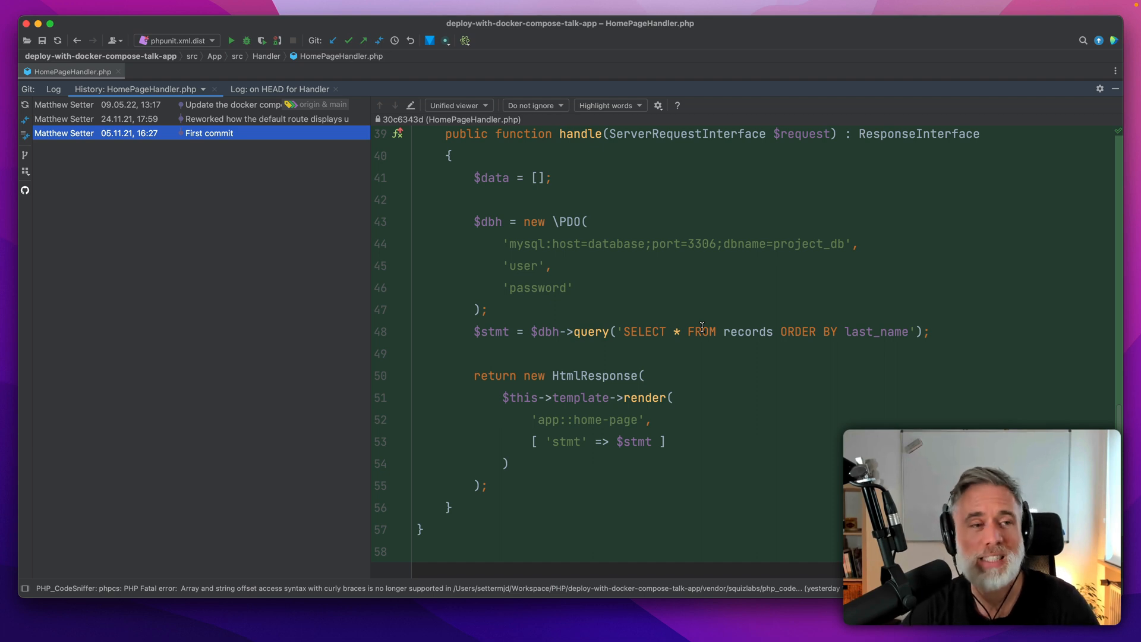
pyautogui.moveTo(168, 132)
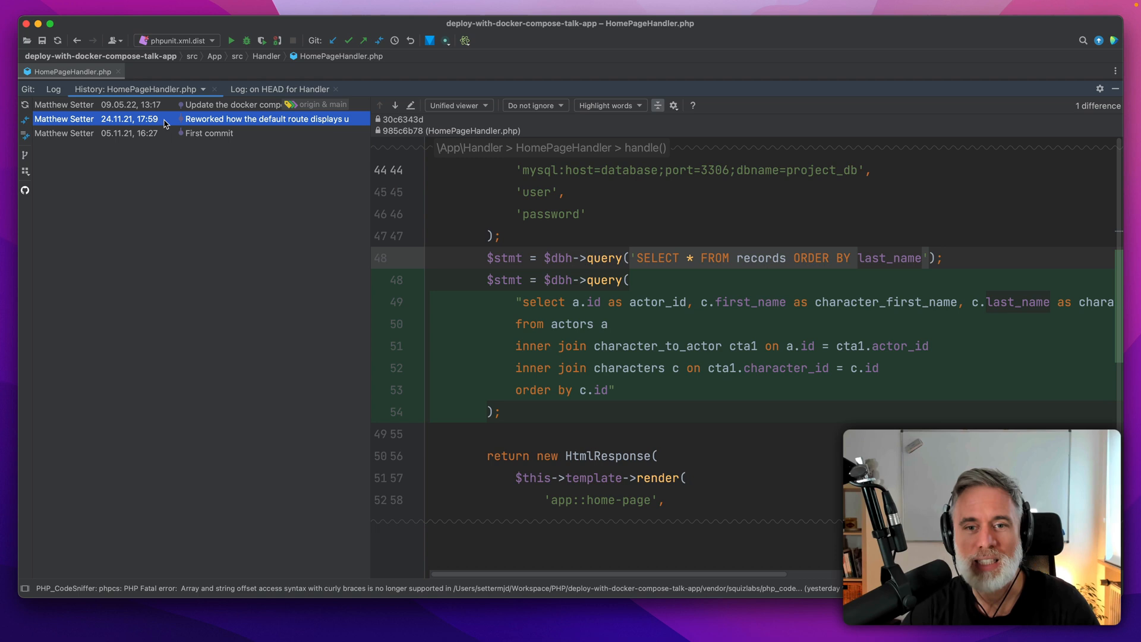
pyautogui.moveTo(608, 321)
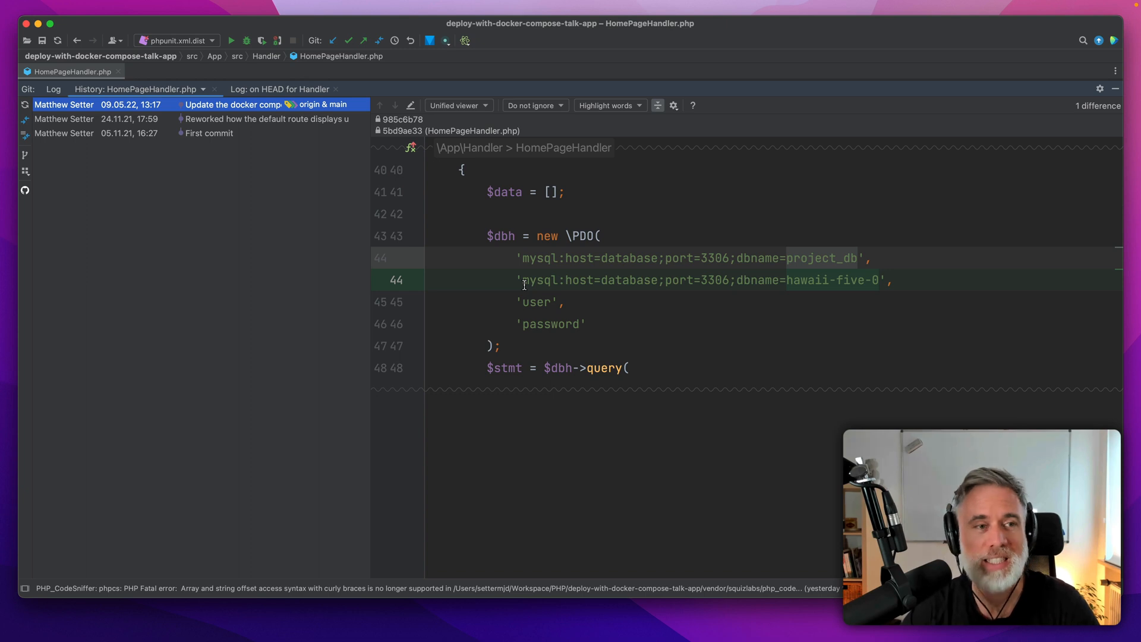
pyautogui.moveTo(153, 146)
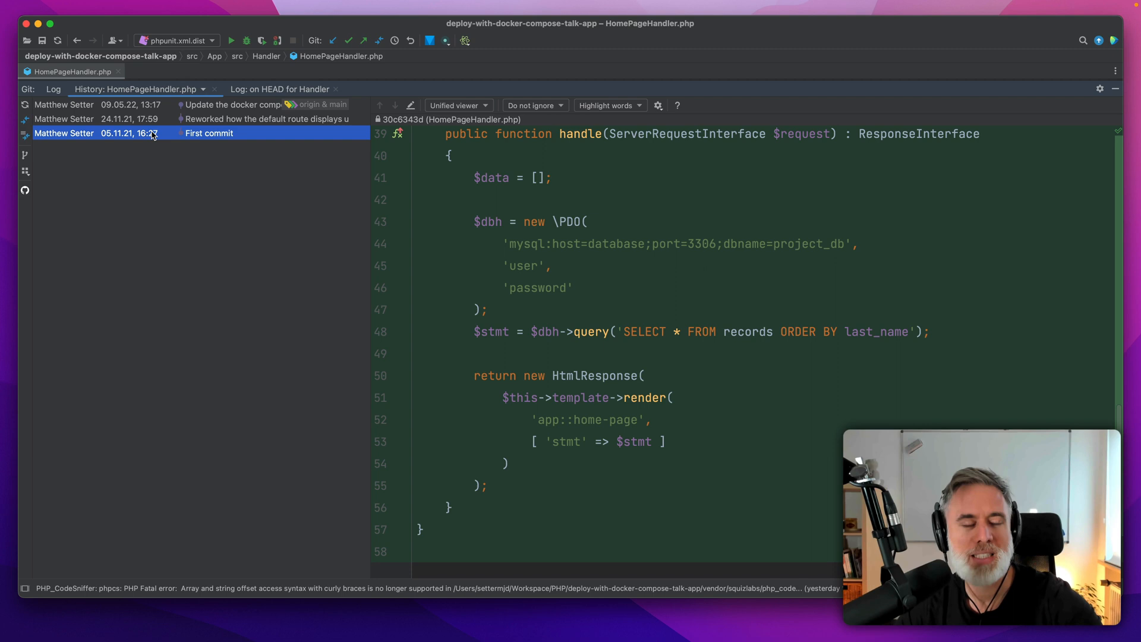
pyautogui.moveTo(201, 155)
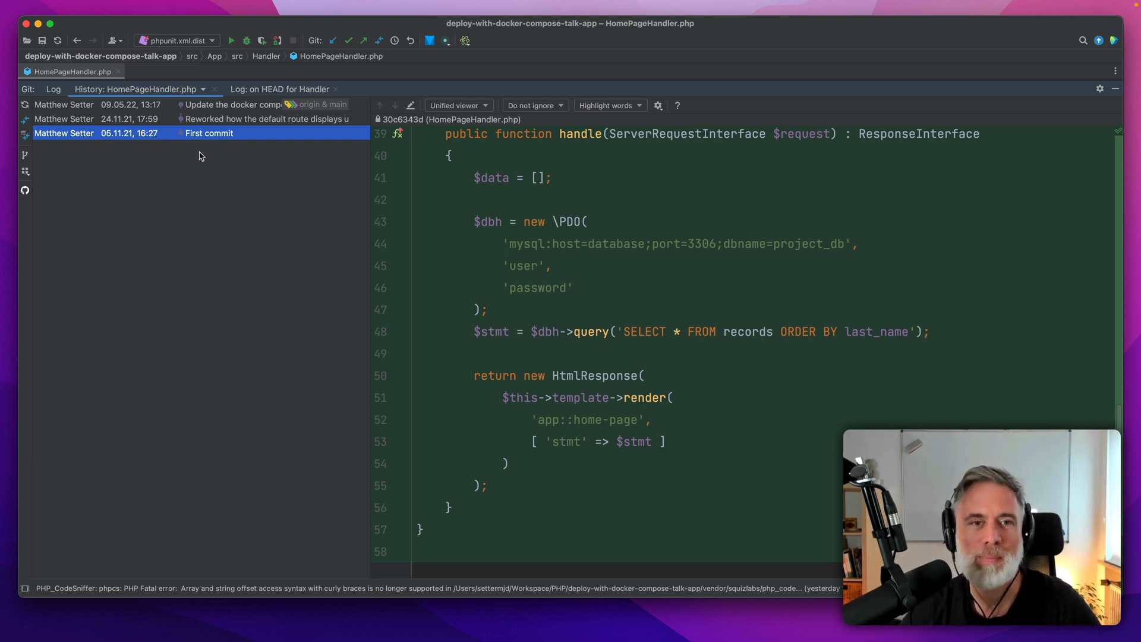
pyautogui.moveTo(288, 162)
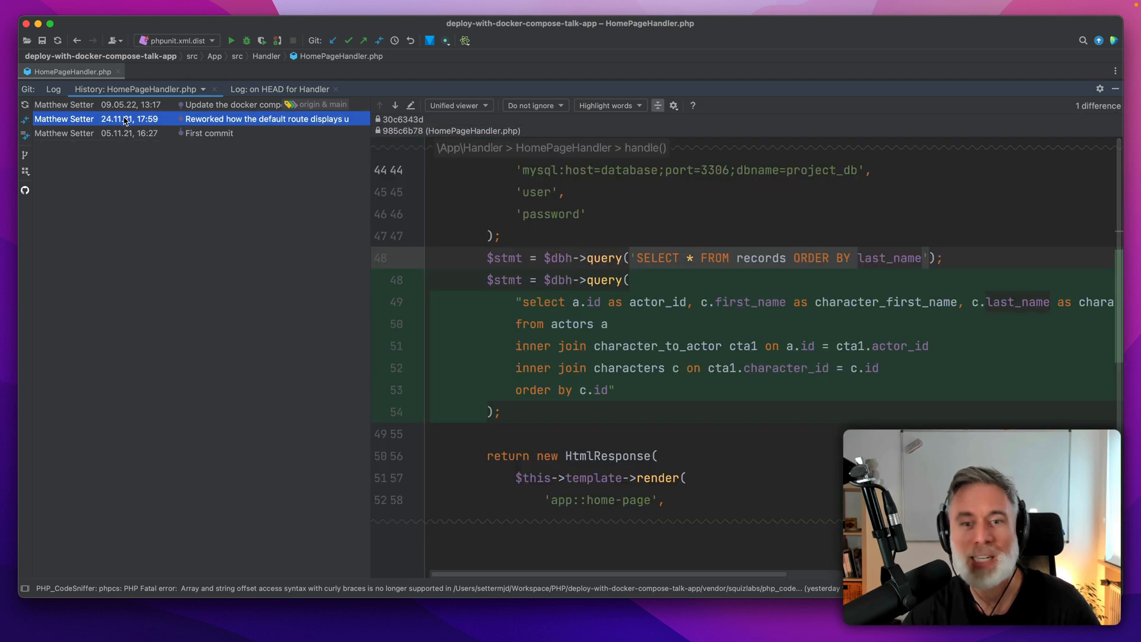
pyautogui.moveTo(519, 255)
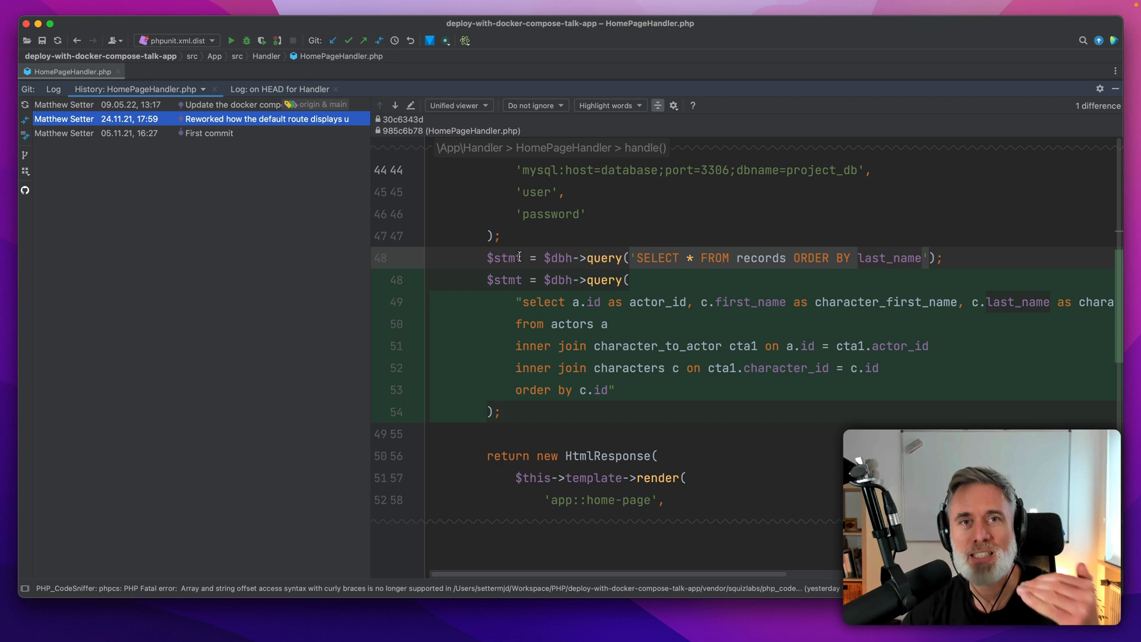
pyautogui.moveTo(486, 107)
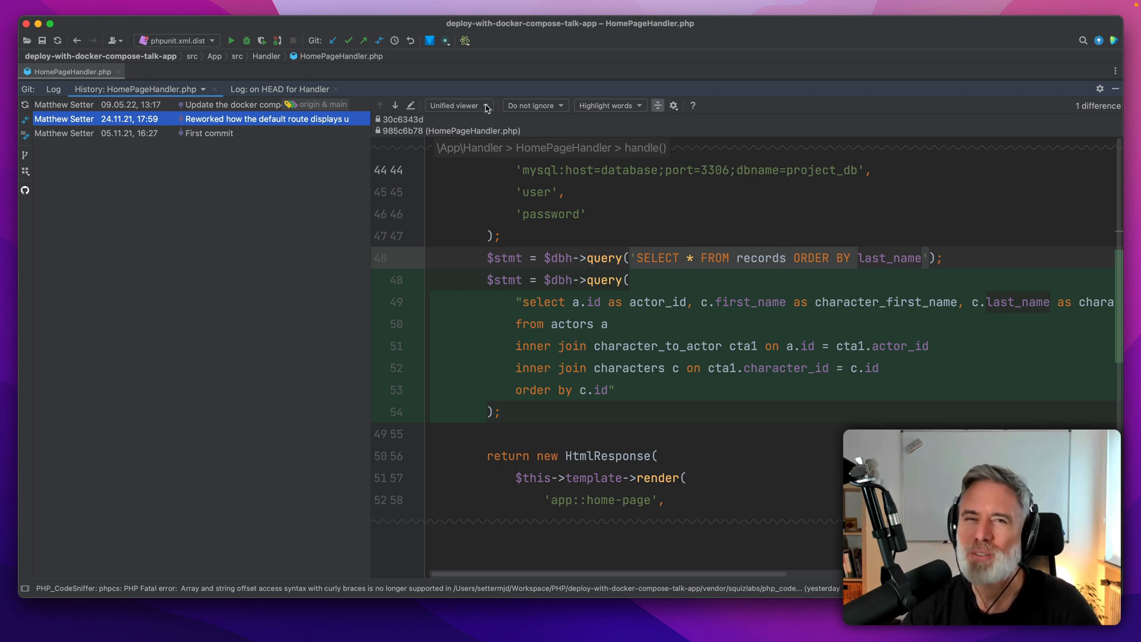
# Switch the HomePageHandler.php diff from the Unified to the Side-by-side viewer
pyautogui.click(457, 104)
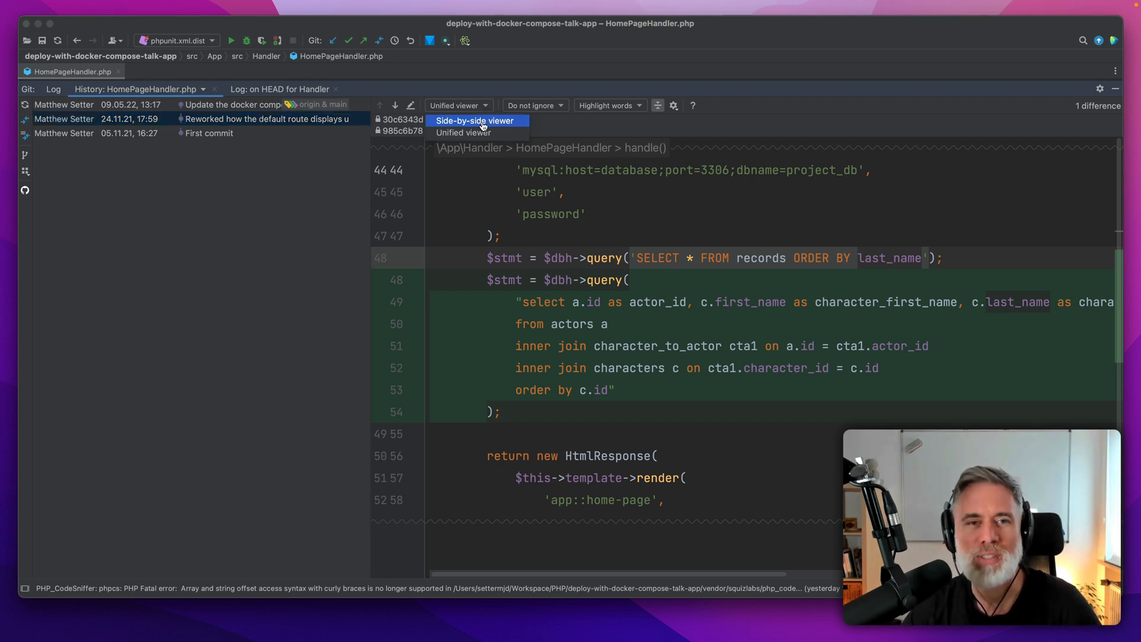
pyautogui.click(475, 120)
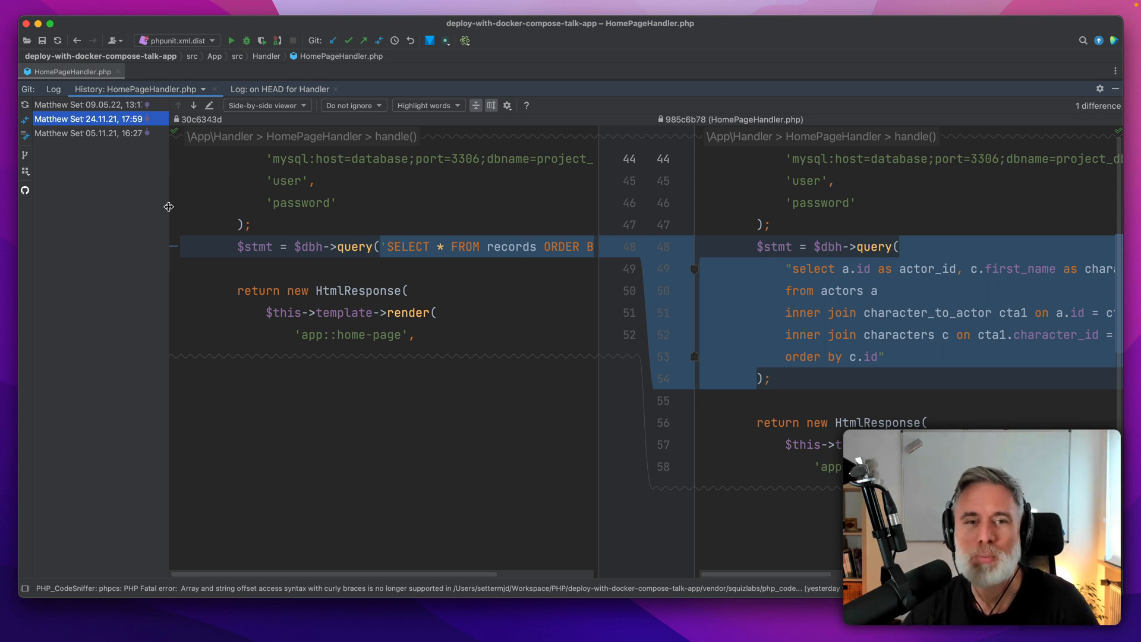
pyautogui.moveTo(369, 121)
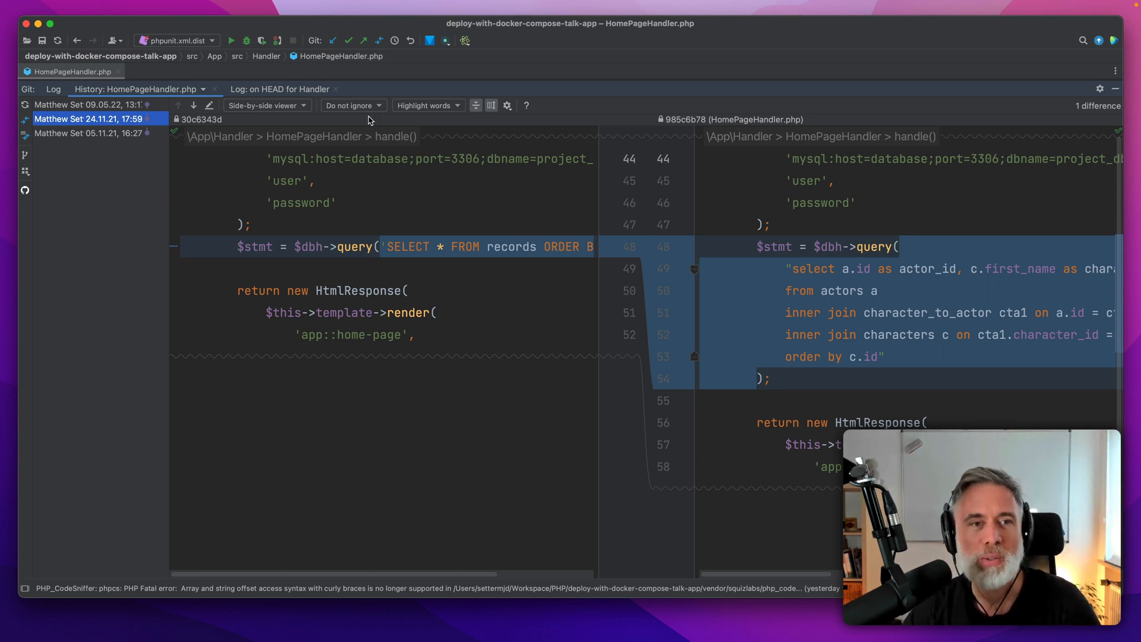
pyautogui.click(352, 106)
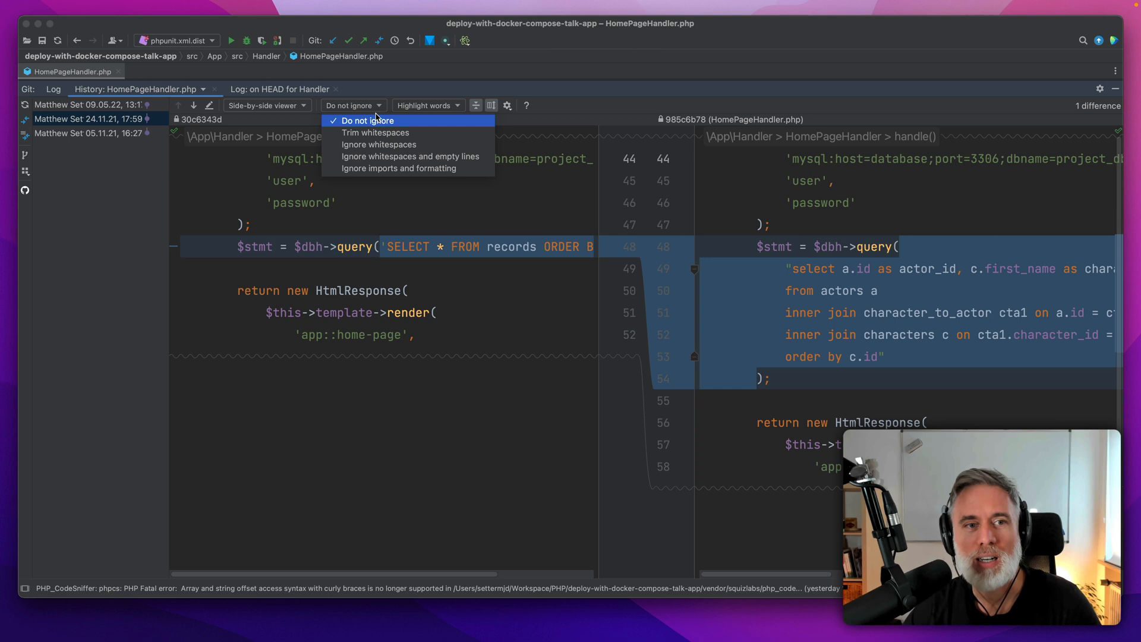
pyautogui.moveTo(375, 132)
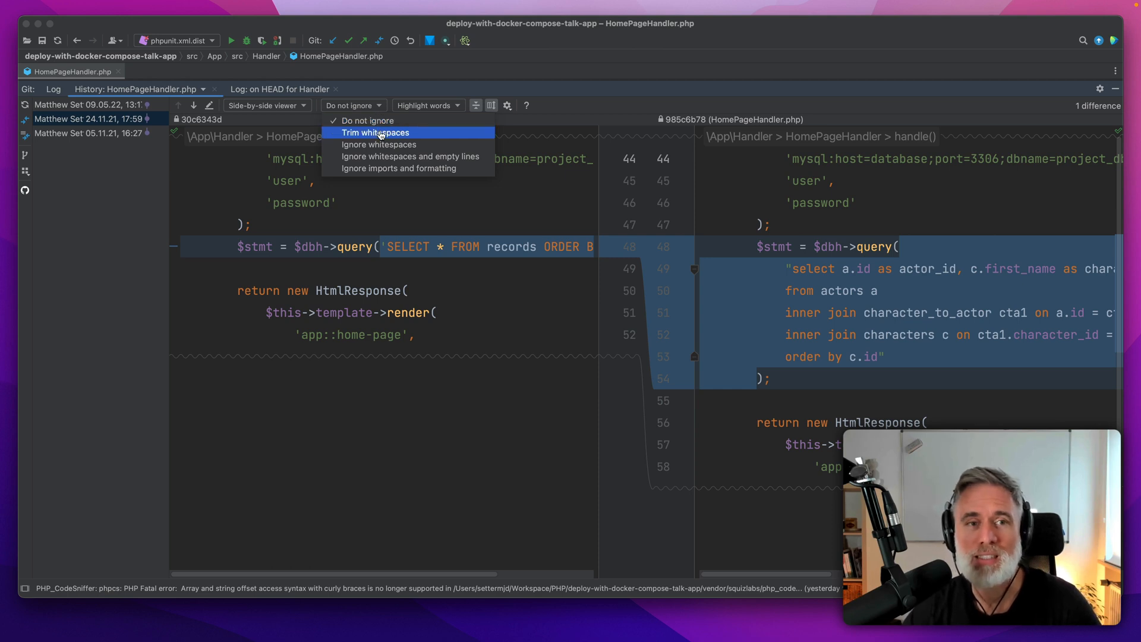
pyautogui.moveTo(378, 144)
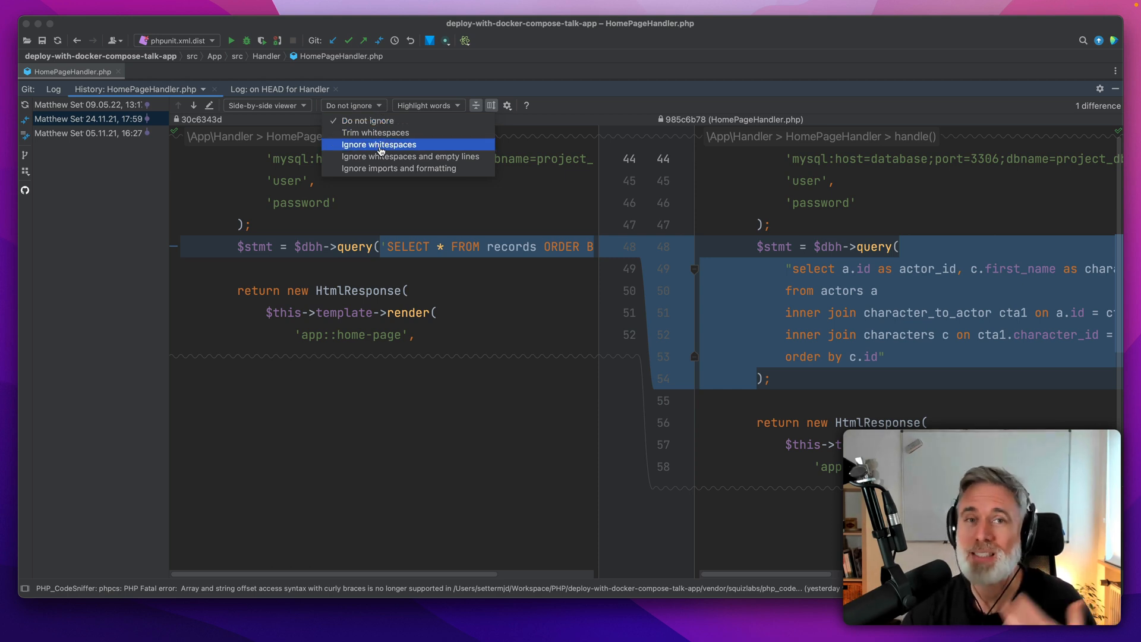
pyautogui.click(427, 106)
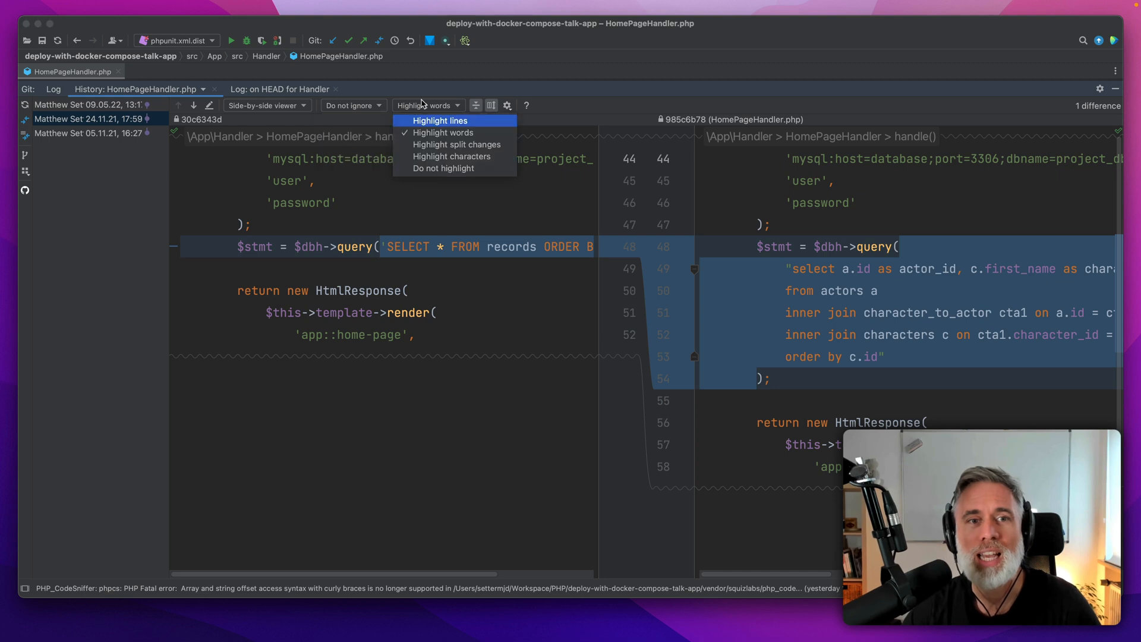
pyautogui.moveTo(474, 133)
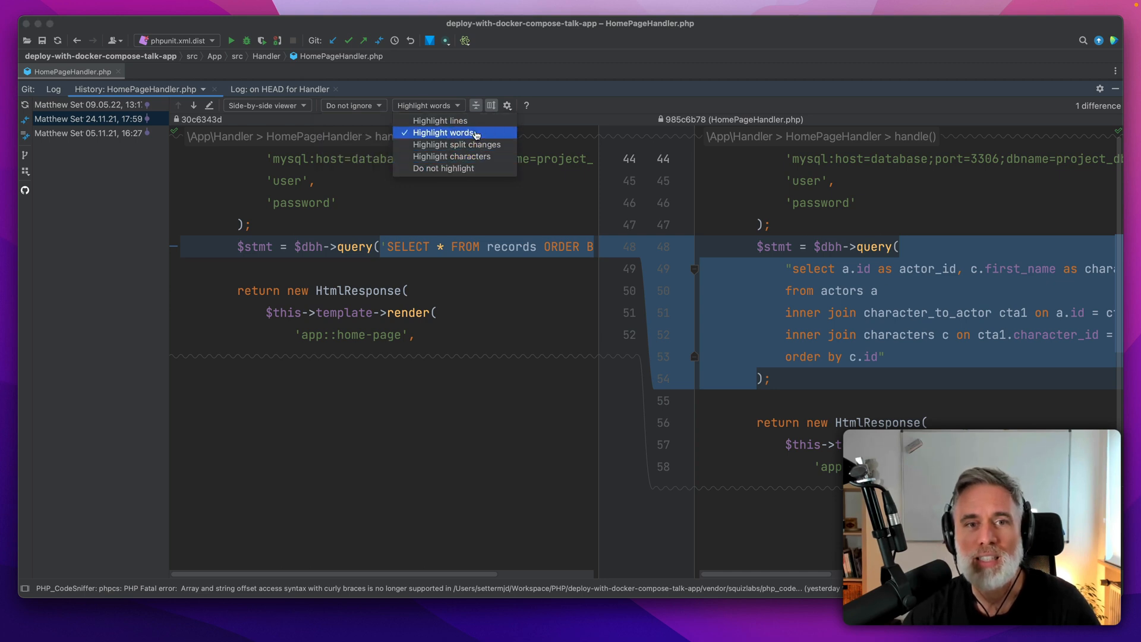
pyautogui.click(506, 104)
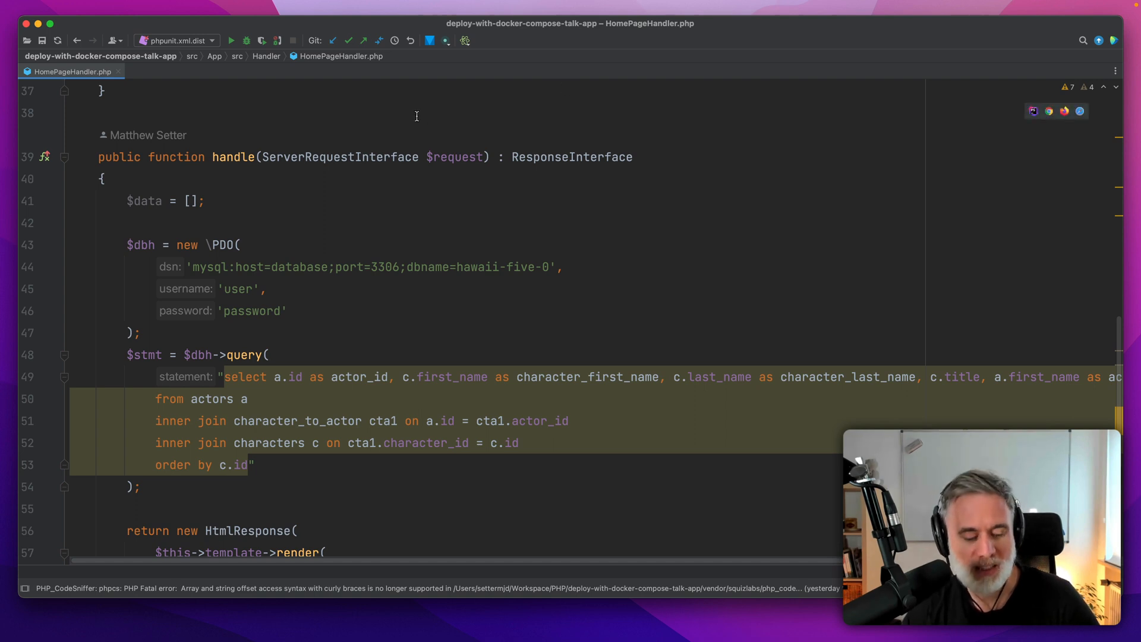
# Open the Project view with Cmd+1 and request Git history for HomePageHandler.php
pyautogui.press('cmd+1')
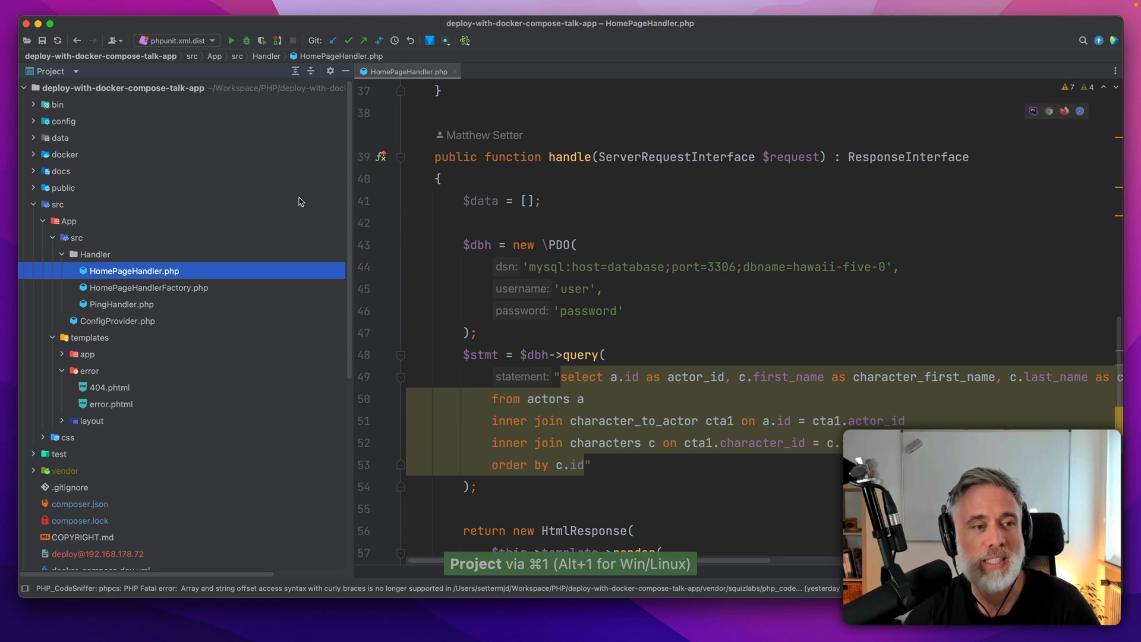
pyautogui.moveTo(183, 271)
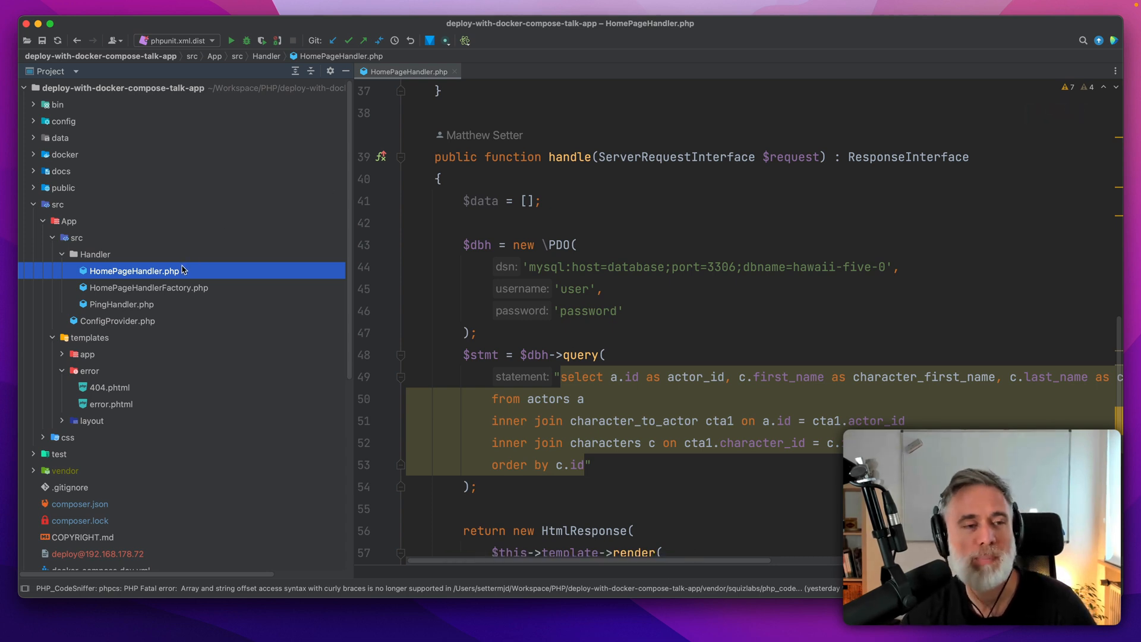
pyautogui.rightClick(134, 270)
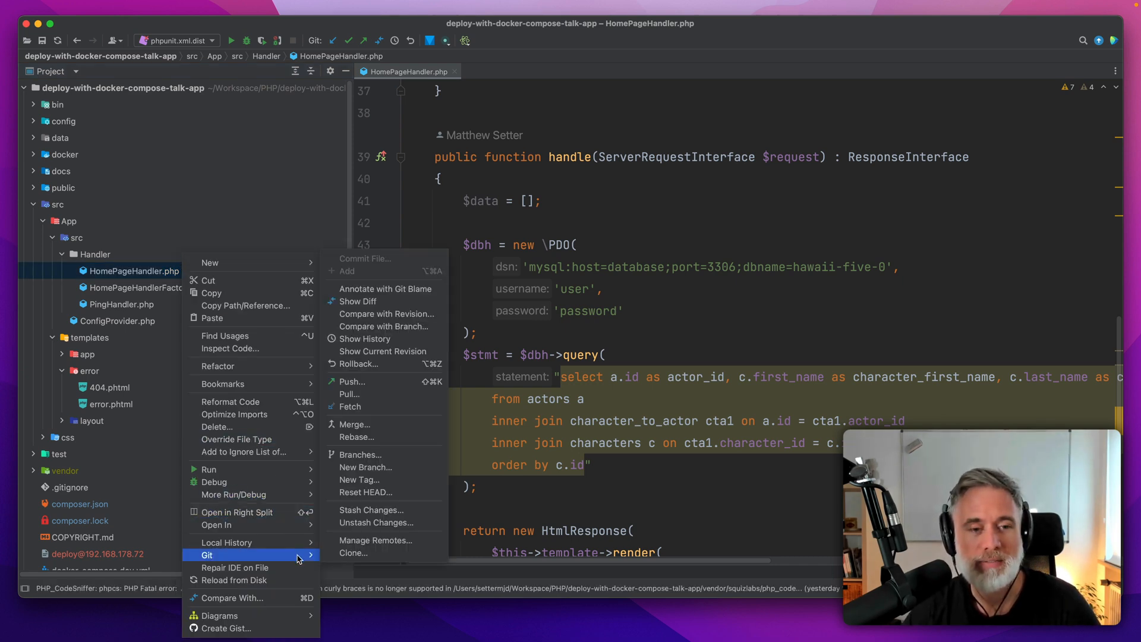
pyautogui.click(365, 338)
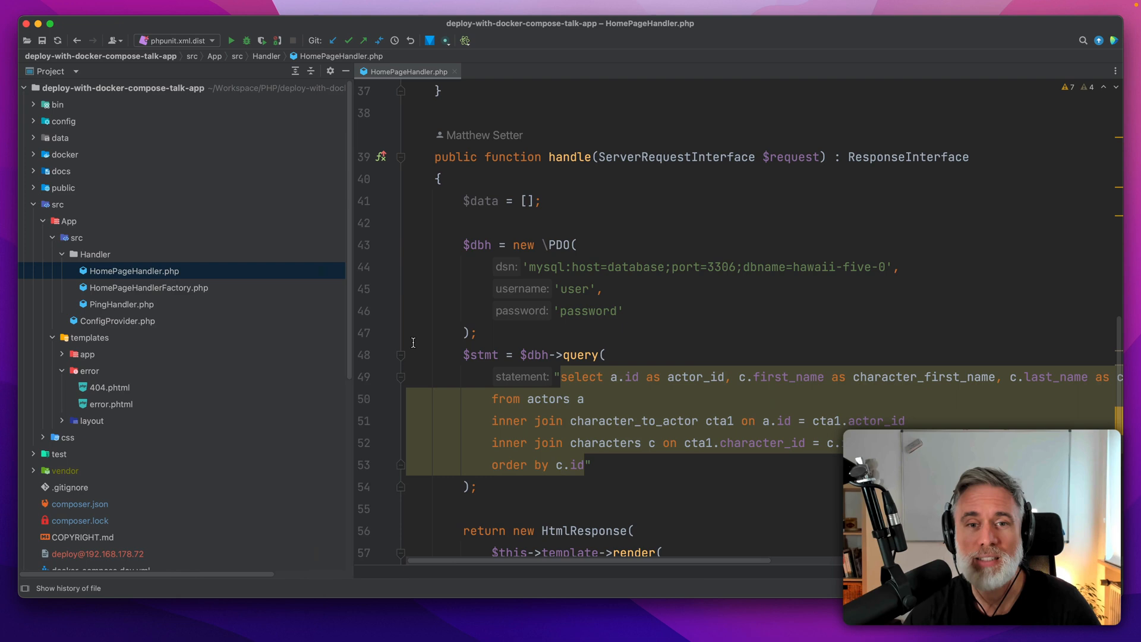